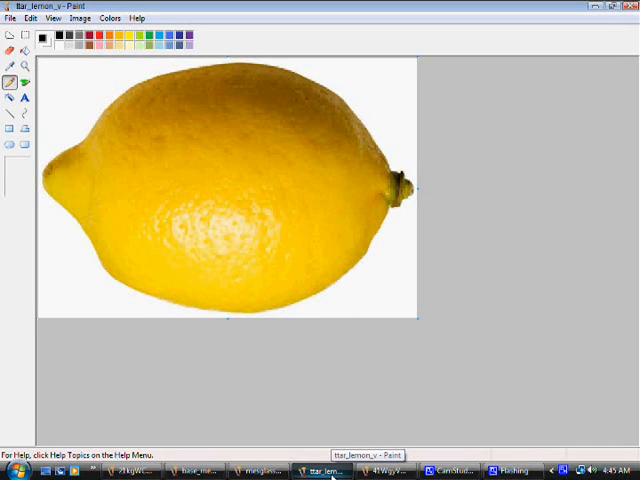
- Switch to the screwdriver photo, then to the white USB cable photo
left_click(262, 471)
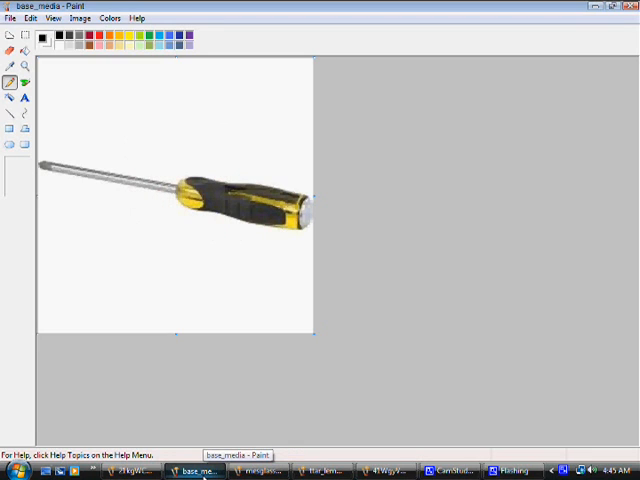
left_click(130, 470)
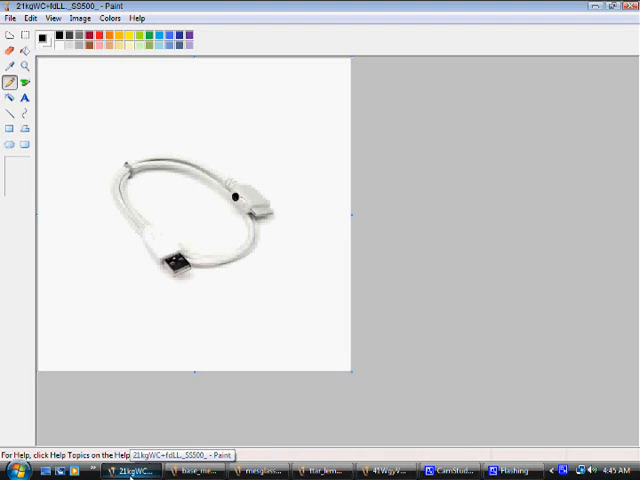
- View the iPod and screwdriver photos, then return to the lemon picture
left_click(383, 470)
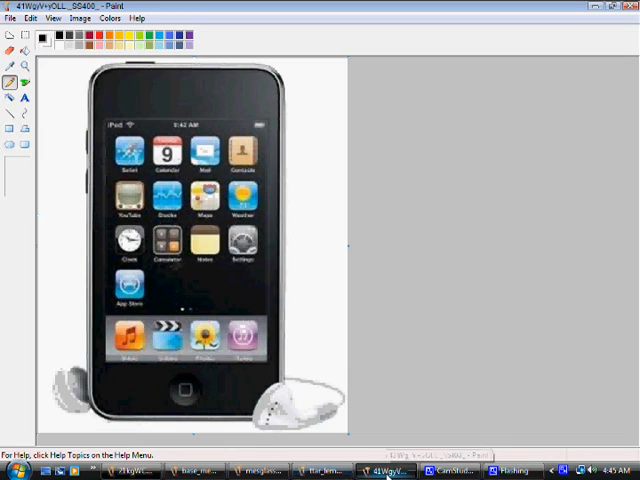
left_click(320, 470)
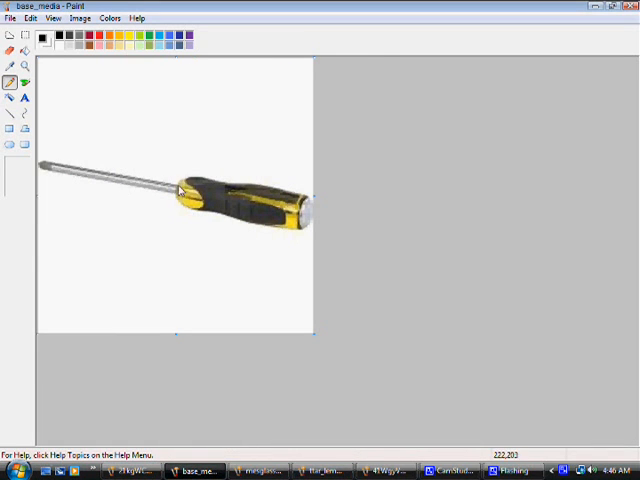
left_click(320, 470)
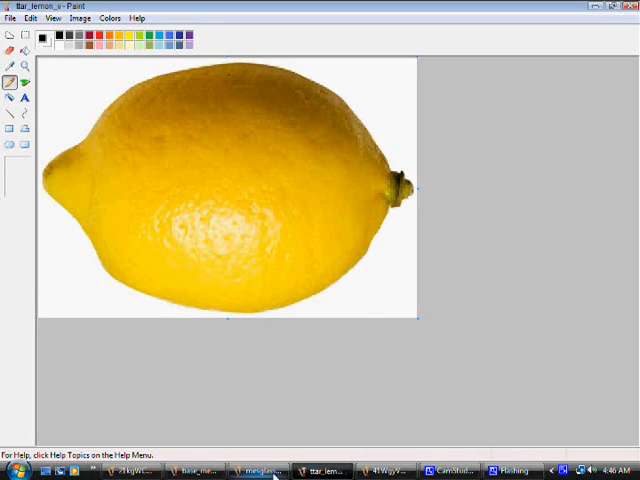
- Switch to the Paint window showing the red-marked measuring glass photo
left_click(262, 470)
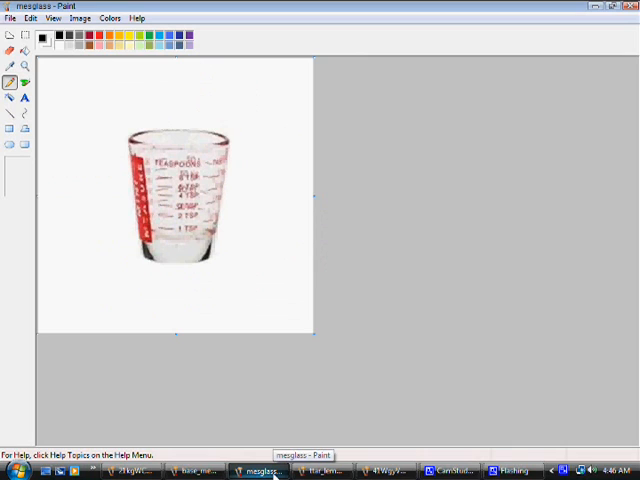
mouse_move(172, 144)
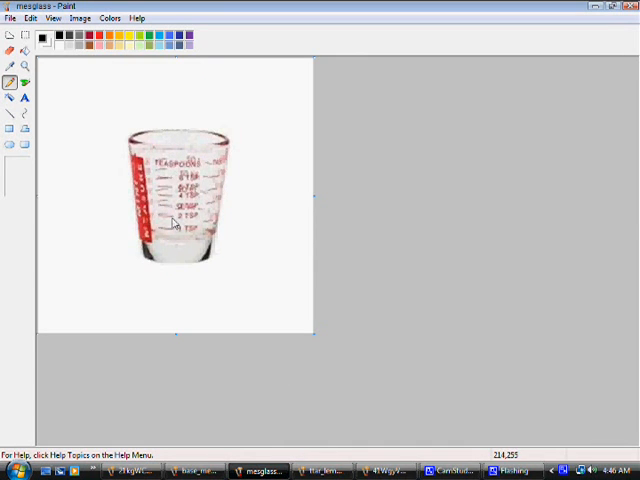
mouse_move(180, 147)
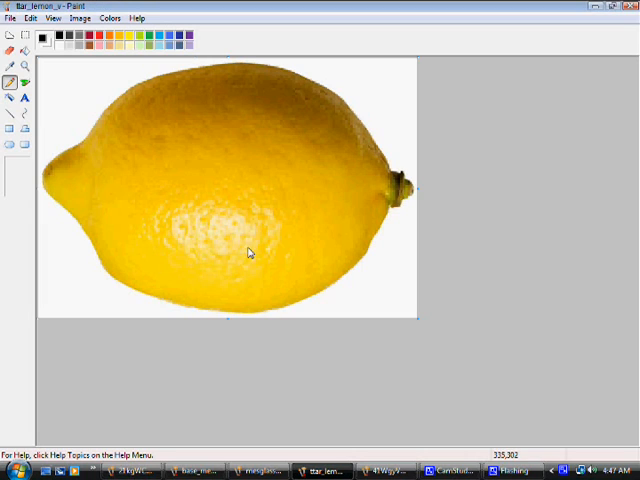
mouse_move(243, 223)
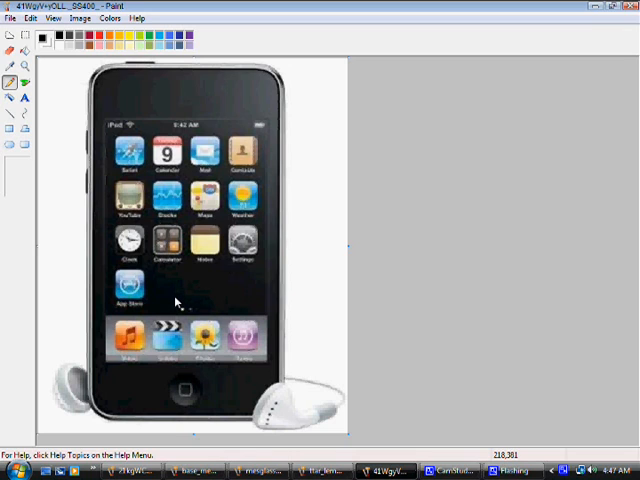
mouse_move(240, 302)
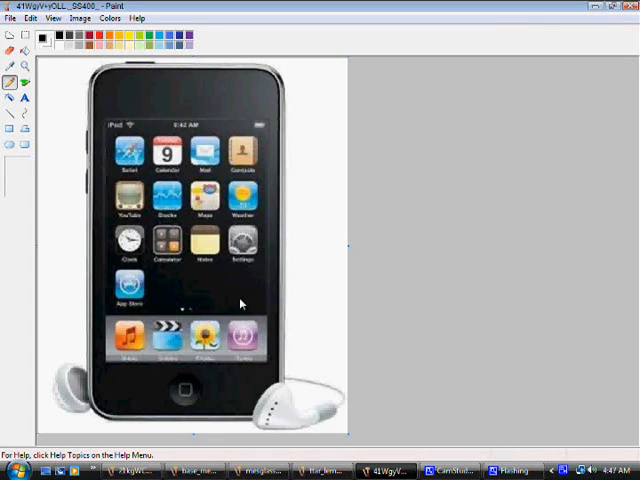